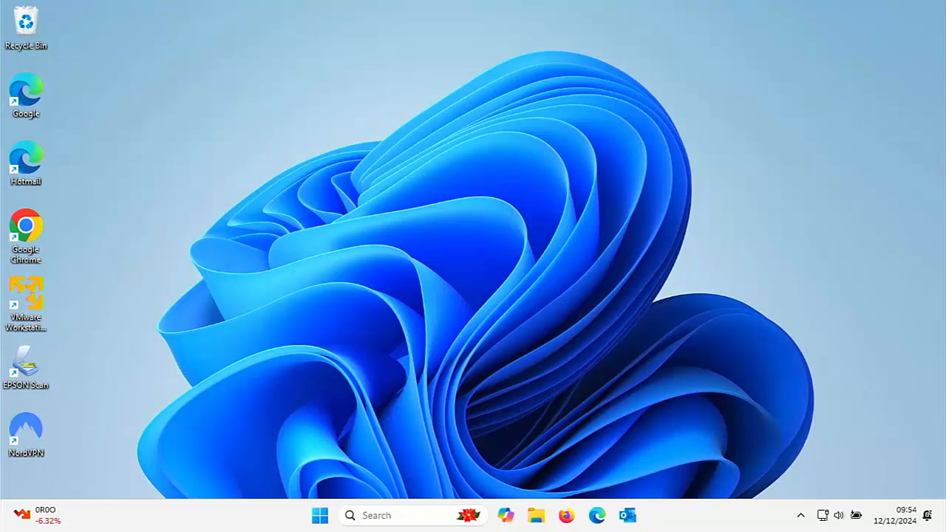
mouse_move(229, 458)
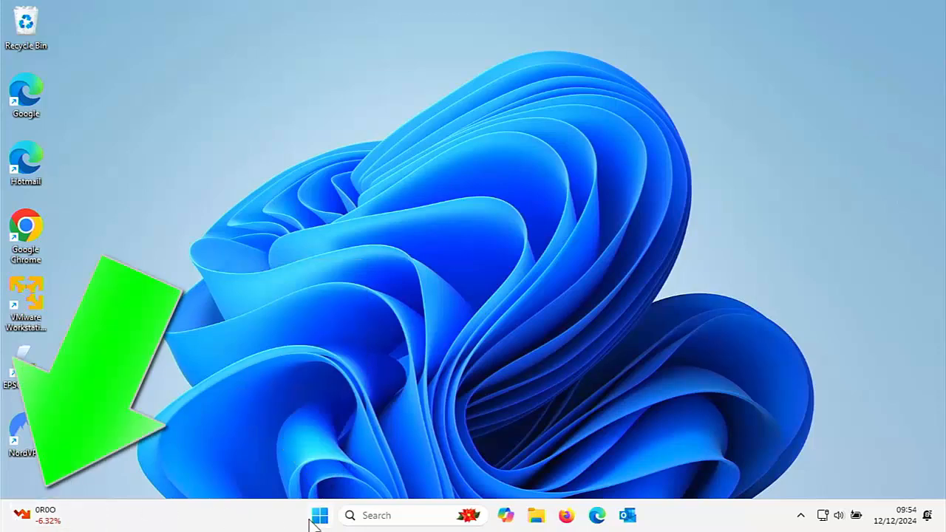
Step: Show the Start menu's power options: Lock, Sleep, Shut down and Restart
left_click(319, 514)
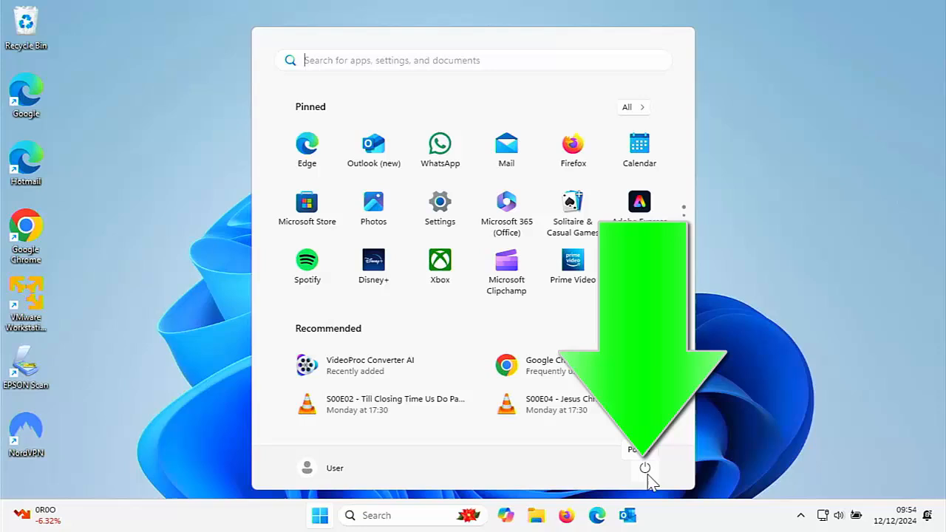
left_click(644, 467)
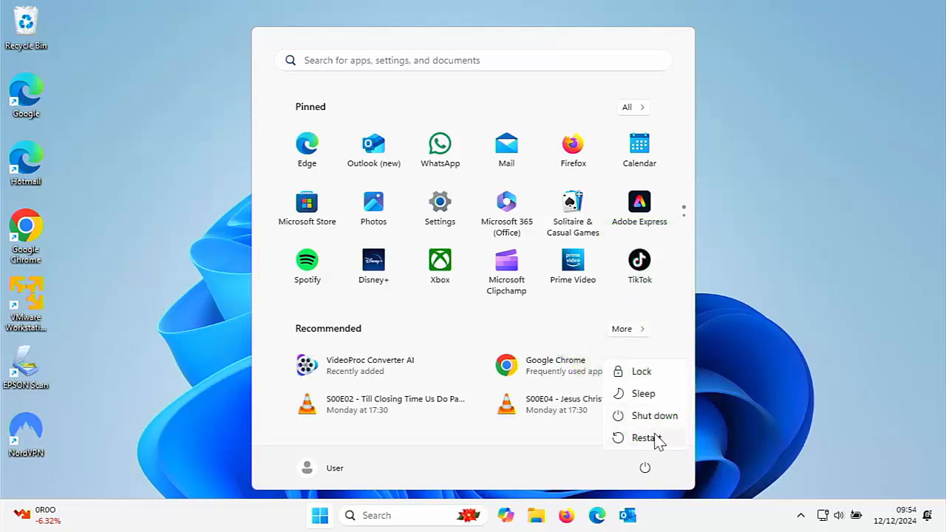
mouse_move(653, 399)
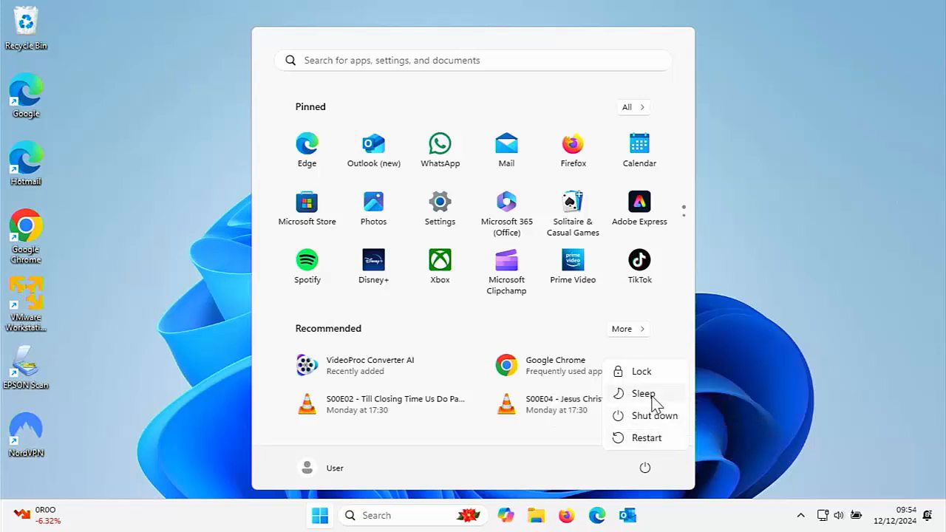
mouse_move(644, 393)
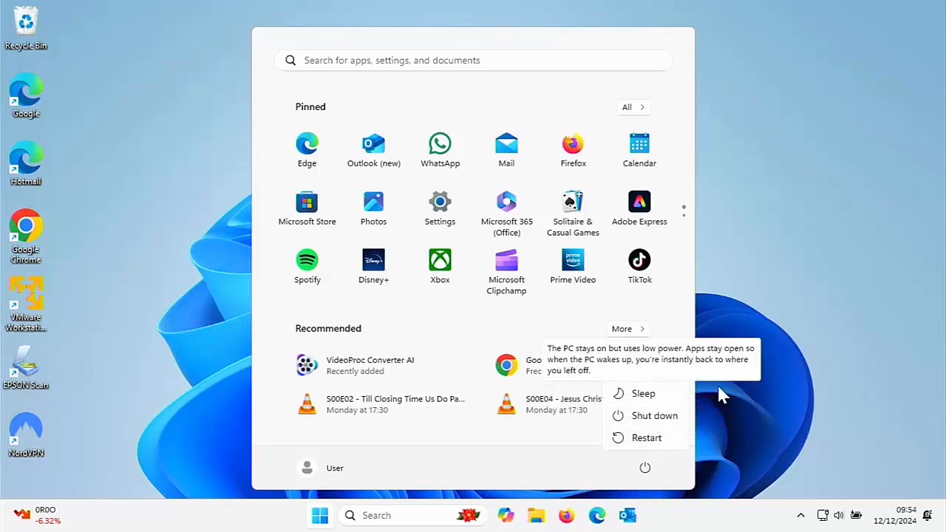
mouse_move(668, 443)
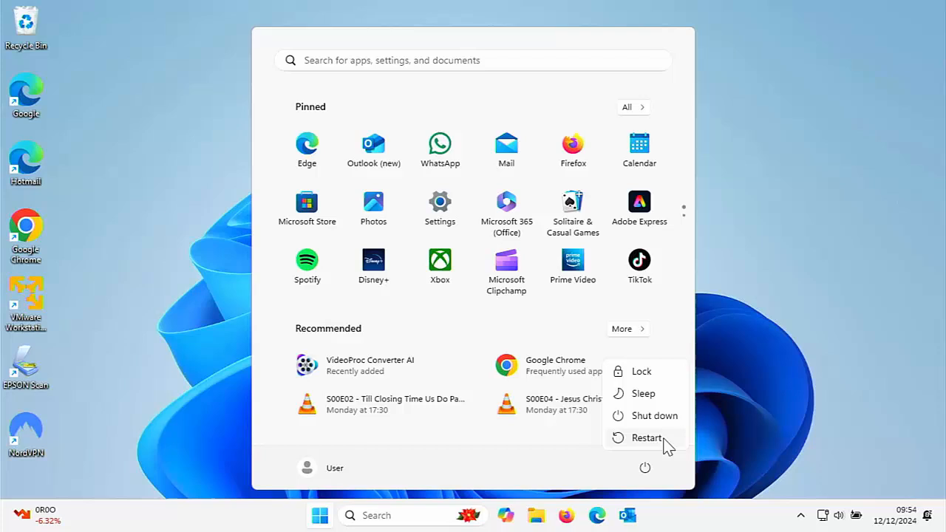
mouse_move(653, 415)
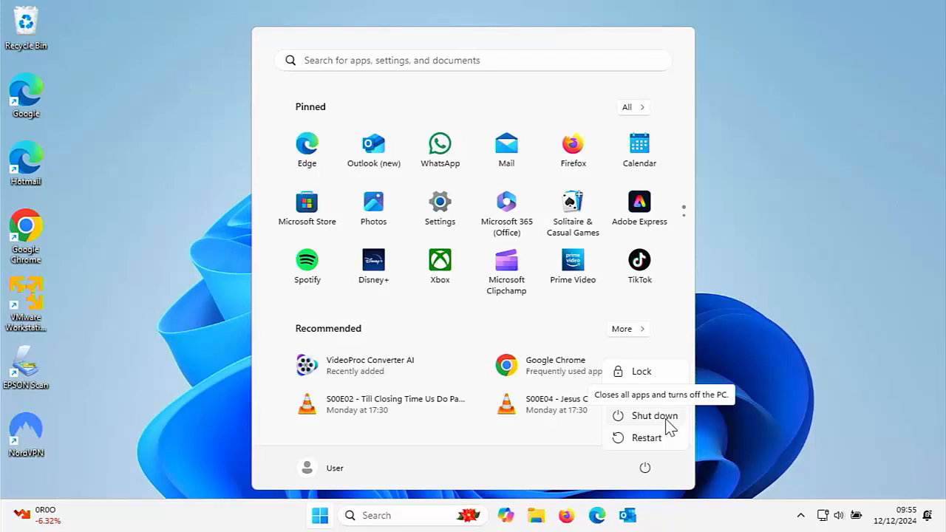
mouse_move(645, 437)
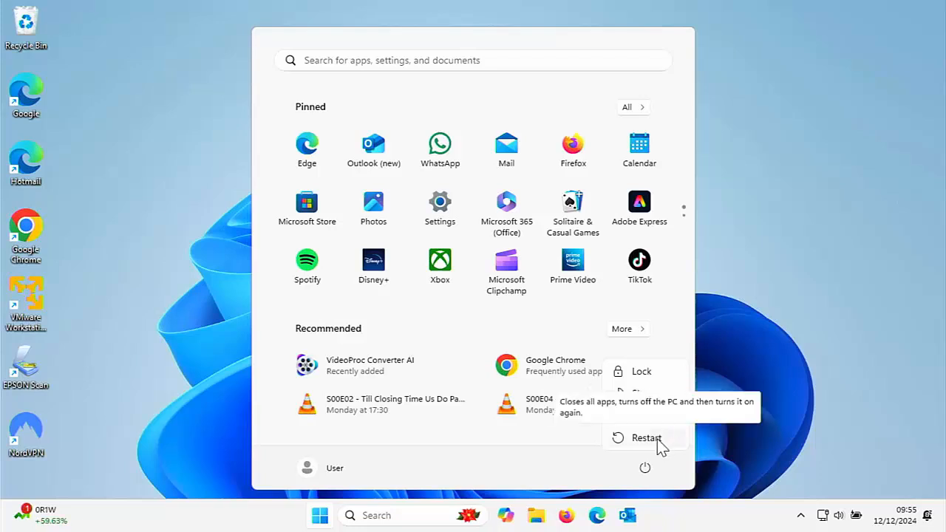
mouse_move(739, 393)
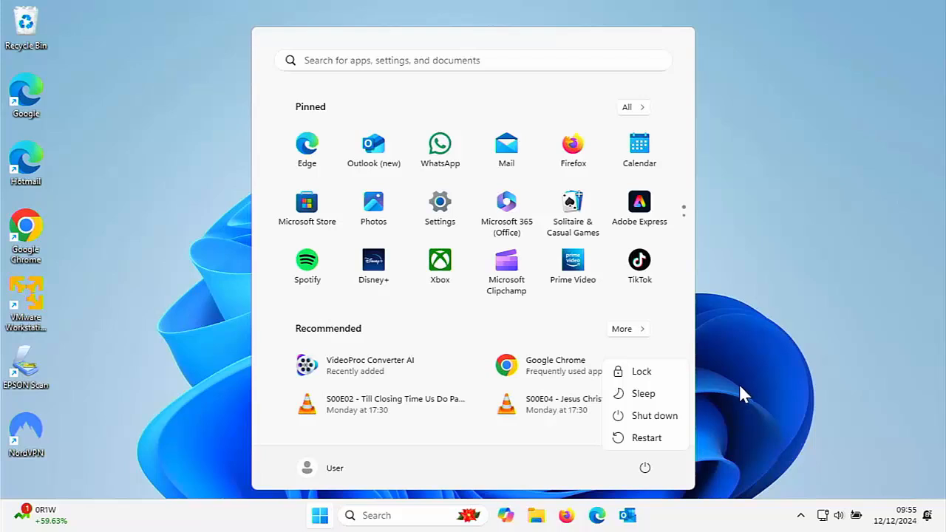
mouse_move(666, 393)
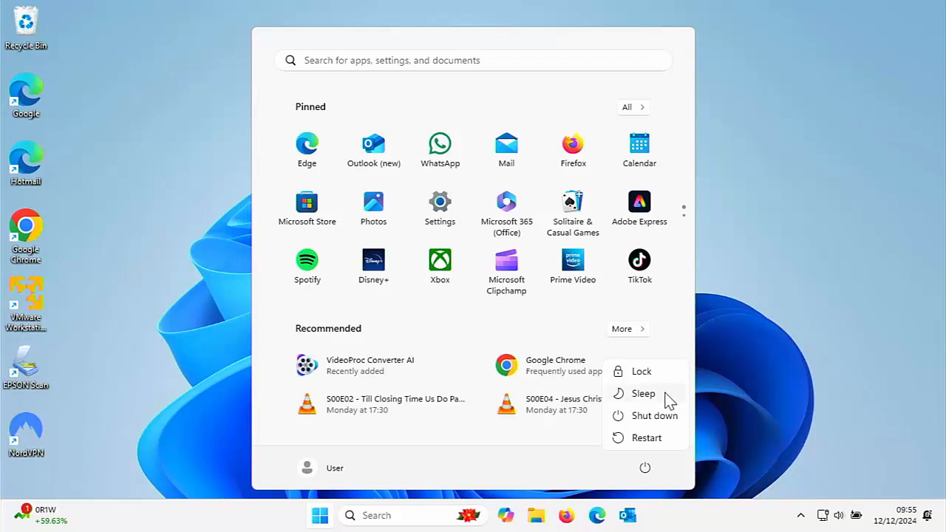
mouse_move(751, 411)
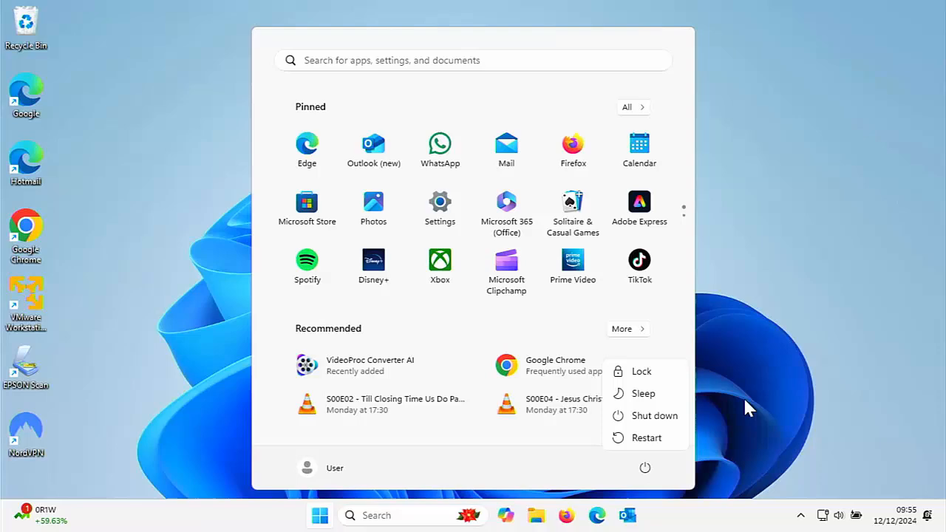
mouse_move(717, 401)
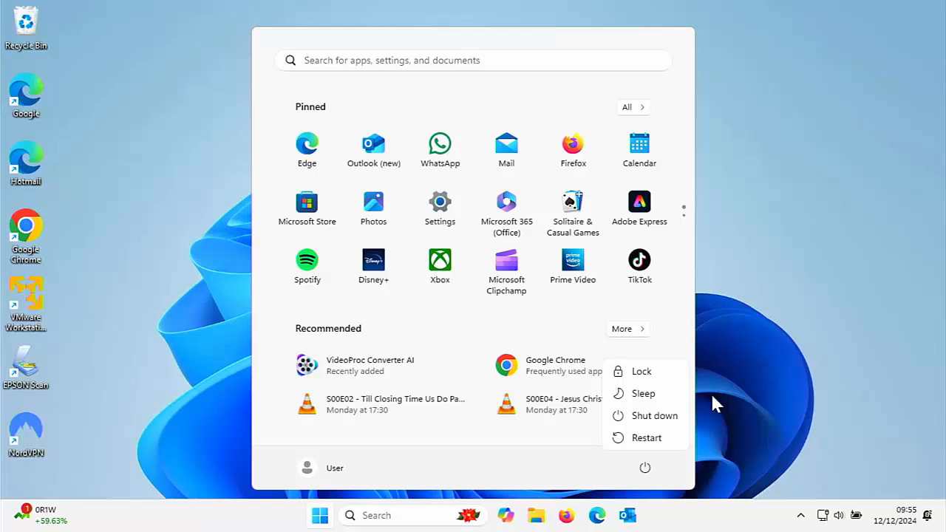
Step: Close the power menu and bring the Start menu back showing pinned and recommended apps
left_click(641, 371)
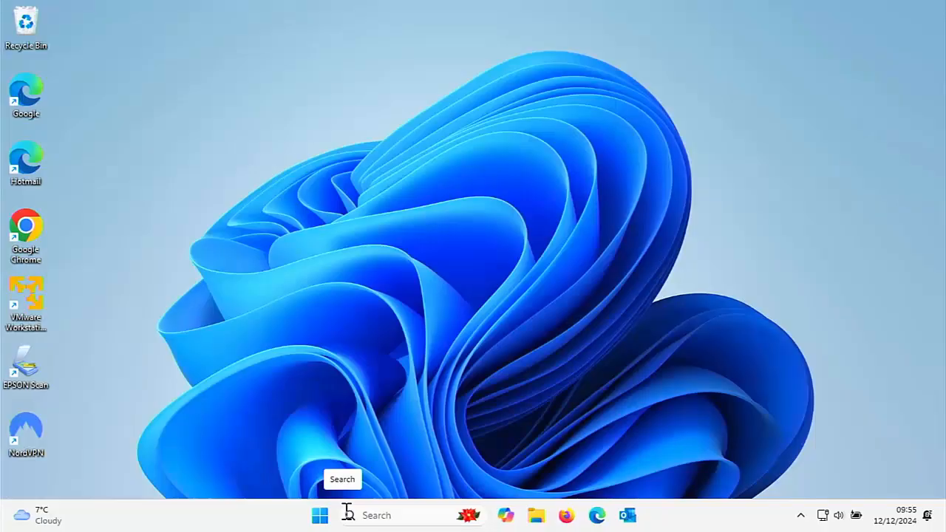
mouse_move(191, 526)
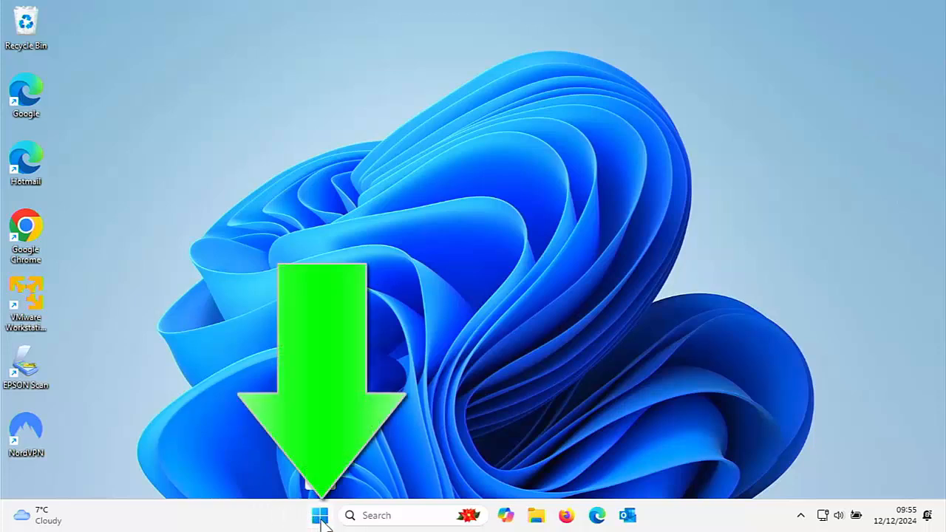
mouse_move(284, 518)
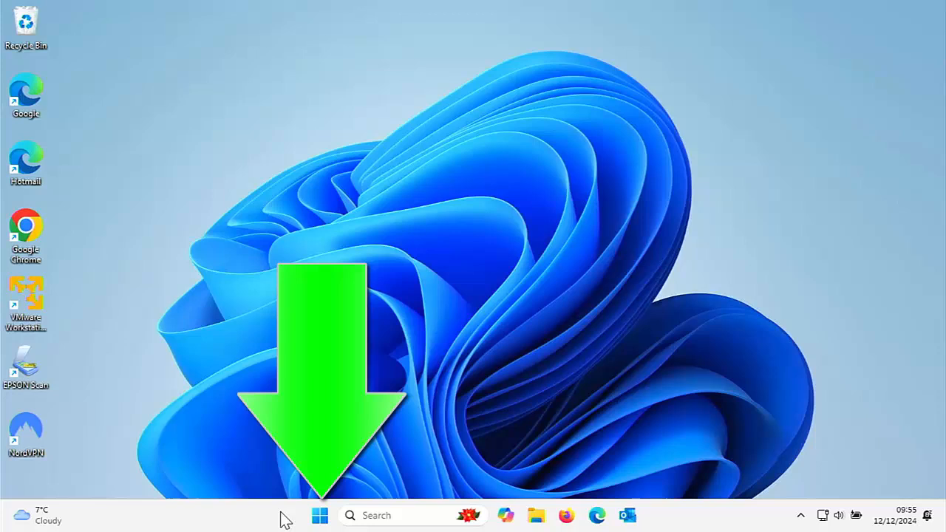
left_click(320, 514)
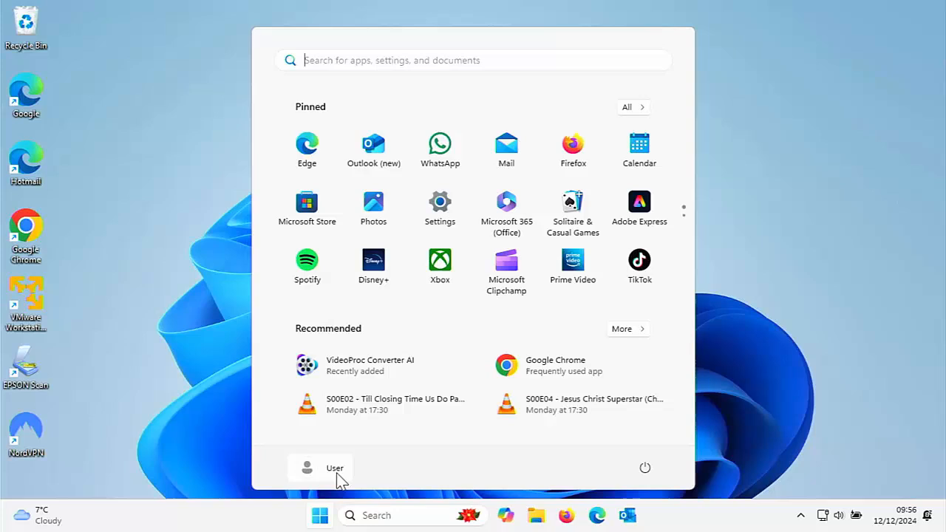
Step: From the account's list of other users, switch to Sarah's sign-in screen
left_click(334, 467)
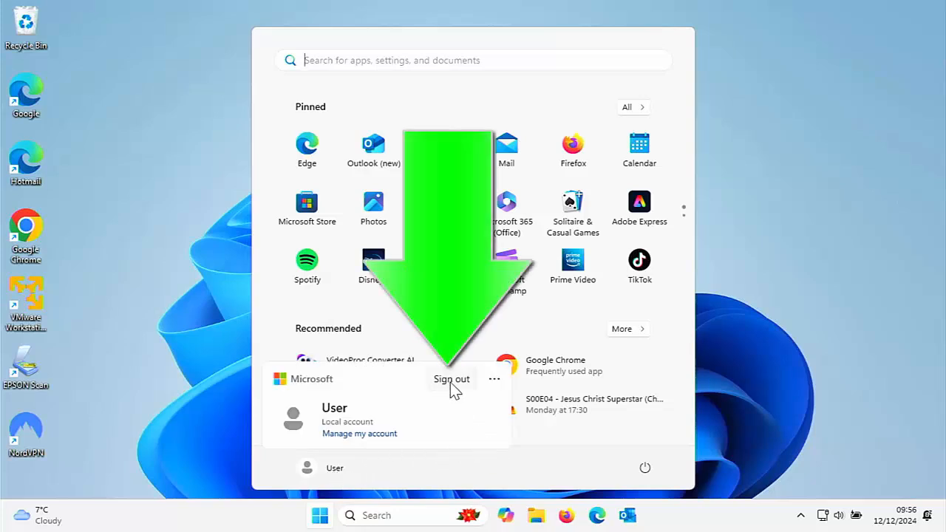
mouse_move(461, 391)
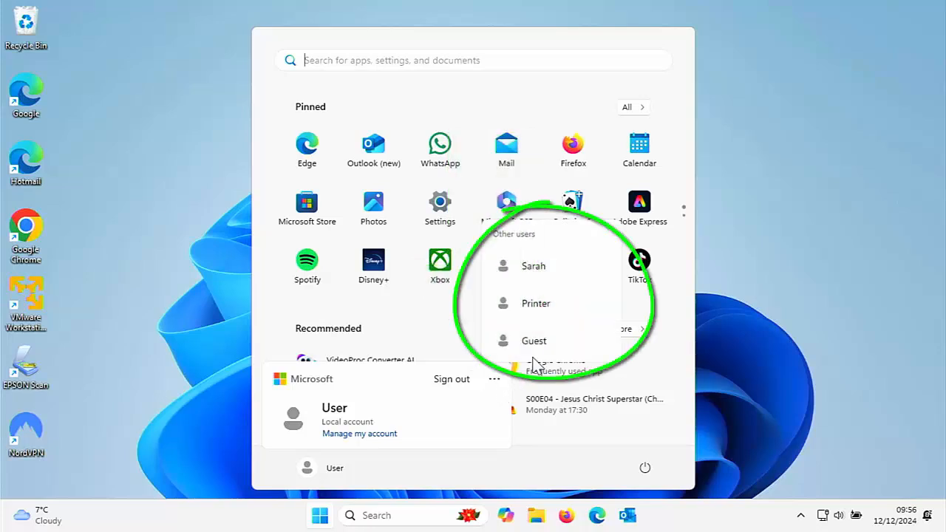
mouse_move(534, 340)
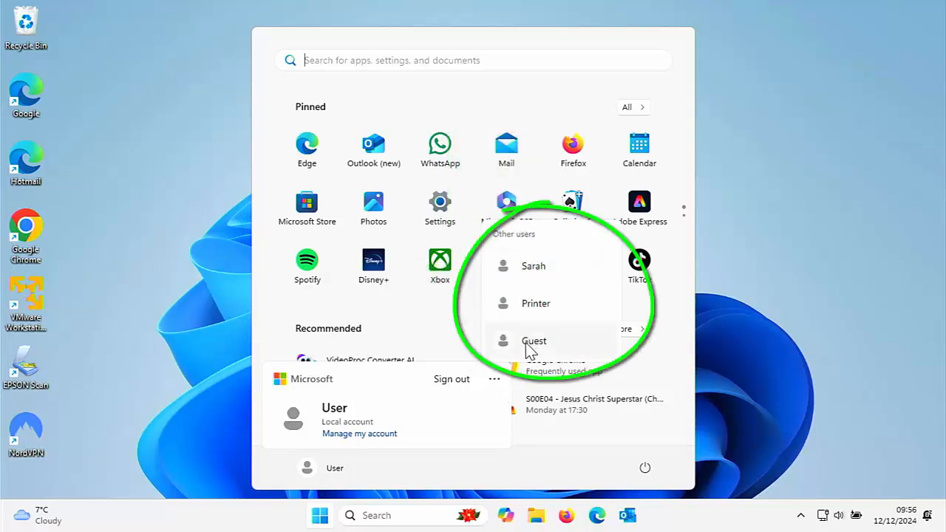
mouse_move(561, 287)
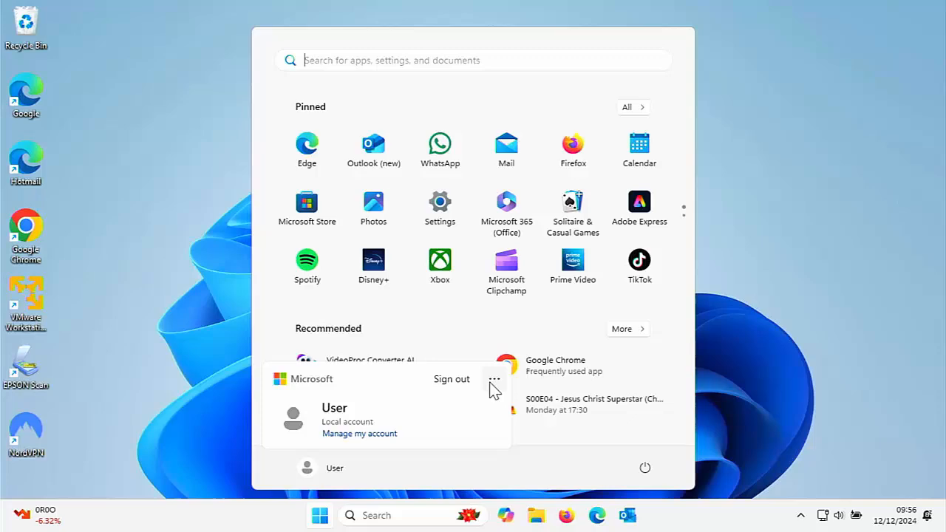
left_click(494, 378)
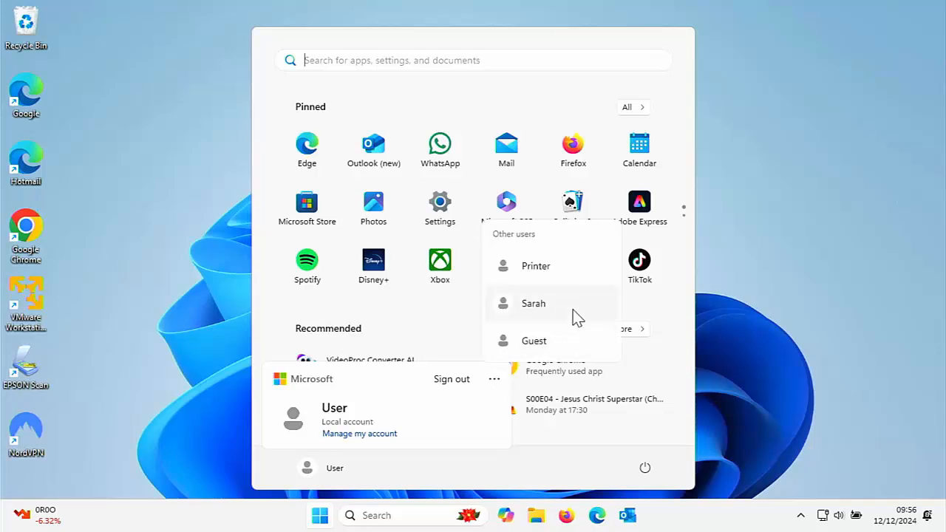
left_click(532, 303)
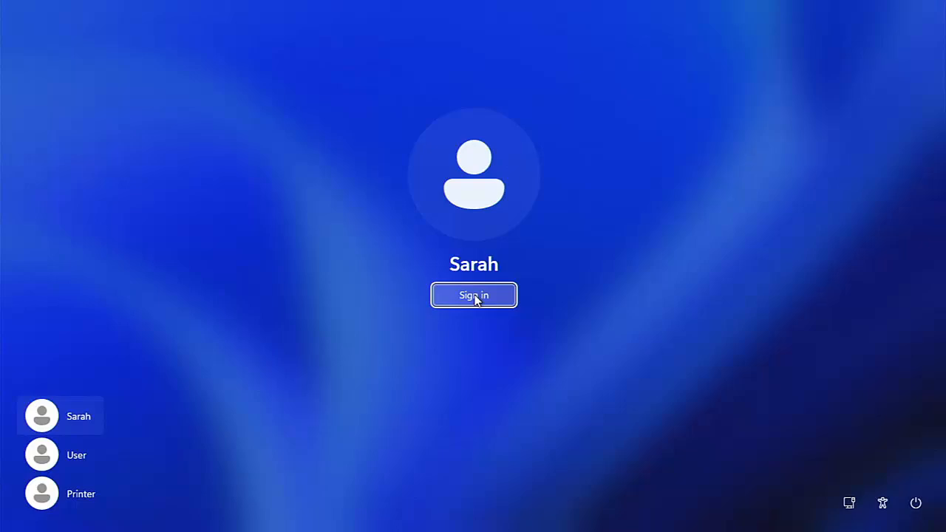
left_click(473, 295)
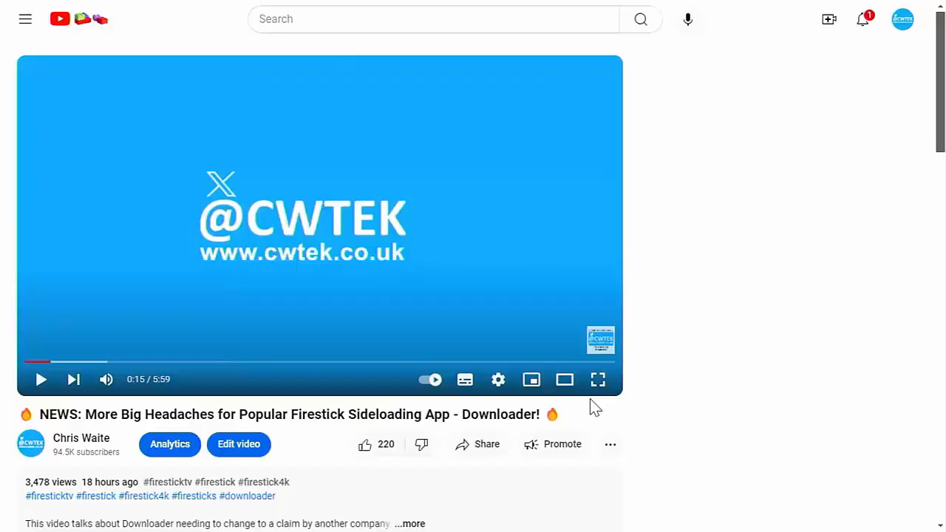
Step: Try a Super Thanks amount of £75.00 for the creator, then dismiss it without paying
left_click(611, 443)
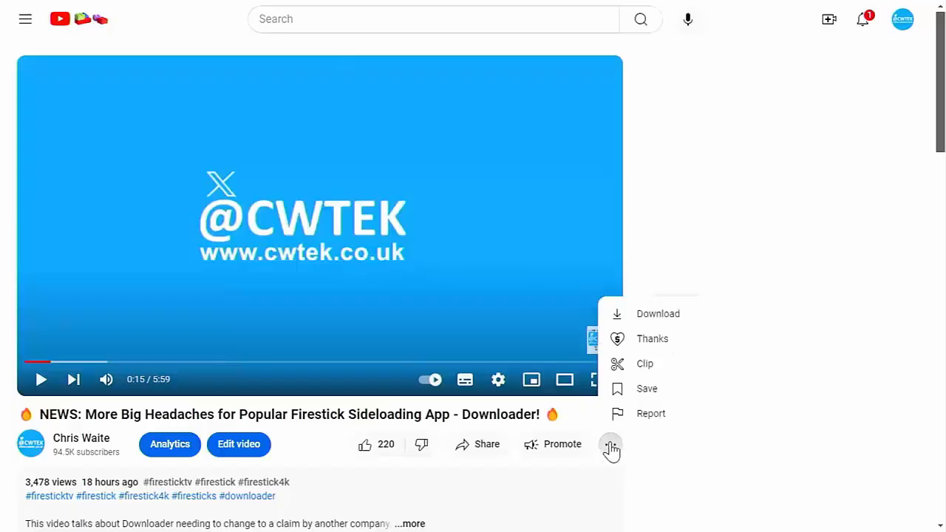
left_click(652, 338)
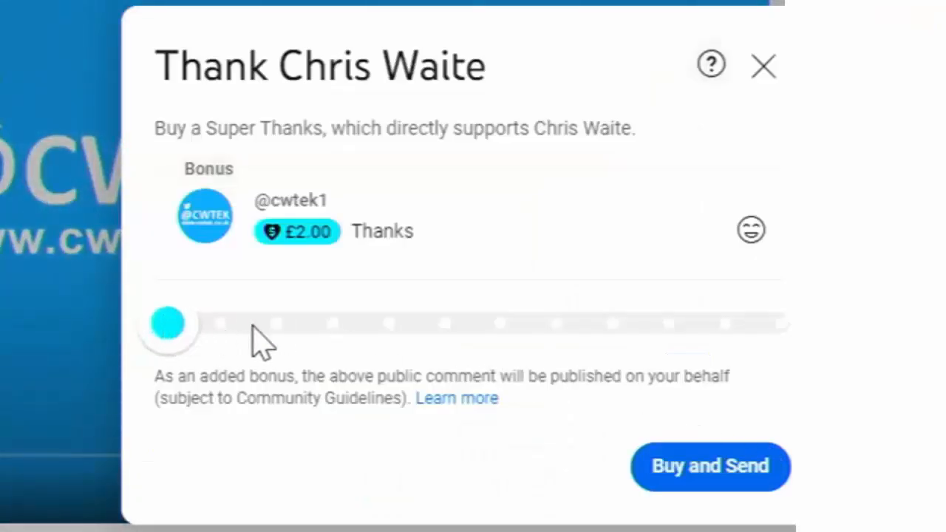
left_click_drag(168, 322, 559, 322)
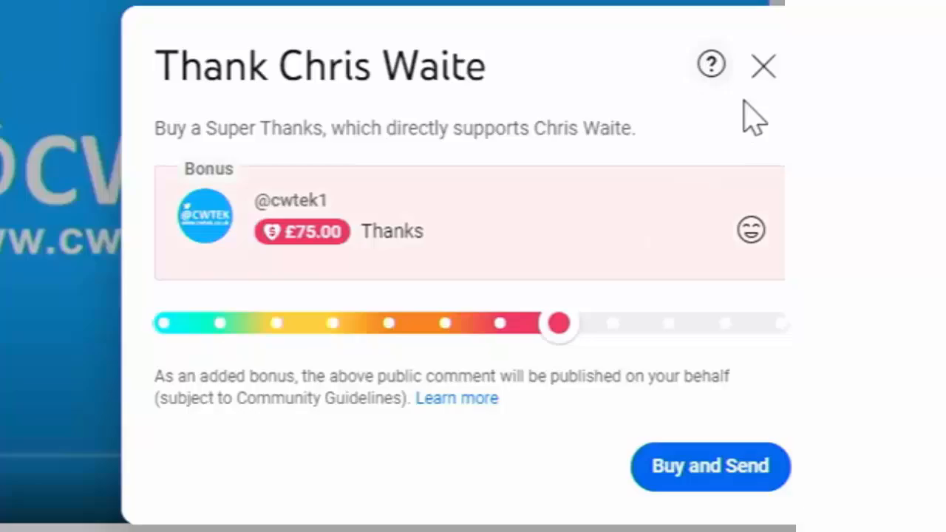
left_click(762, 65)
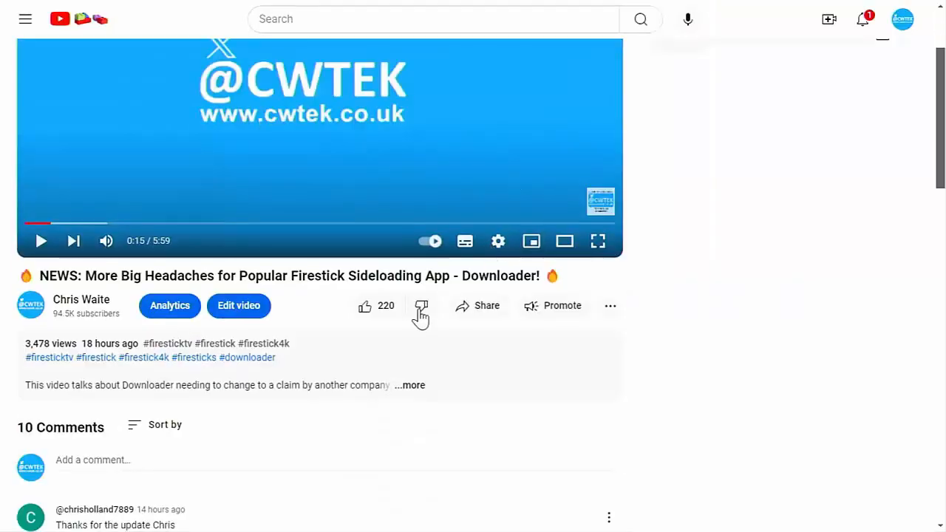
Step: Expand the video's full description and browse through it
left_click(409, 385)
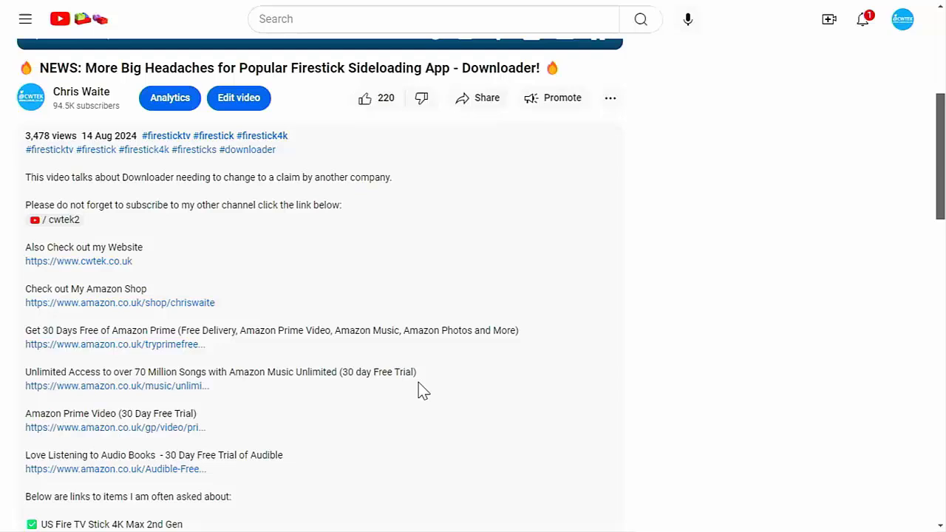
scroll("down", 3)
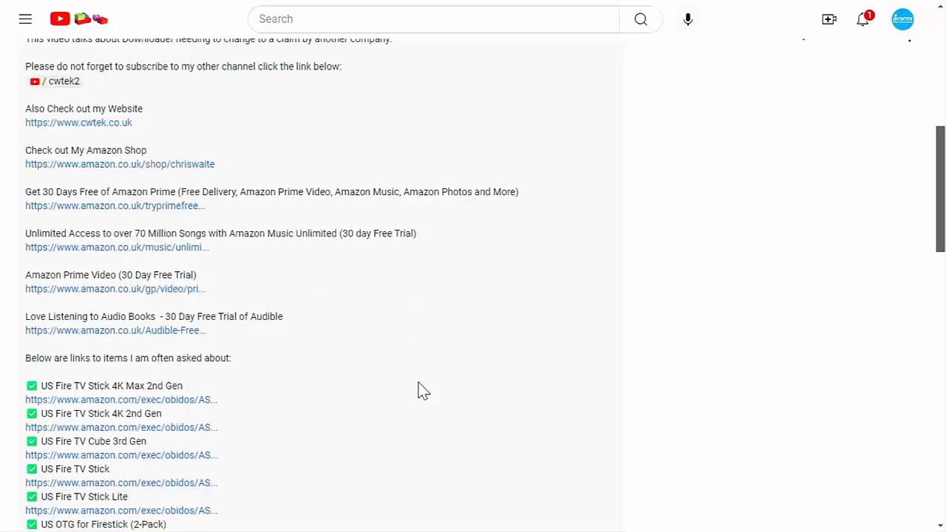
scroll("up", 3)
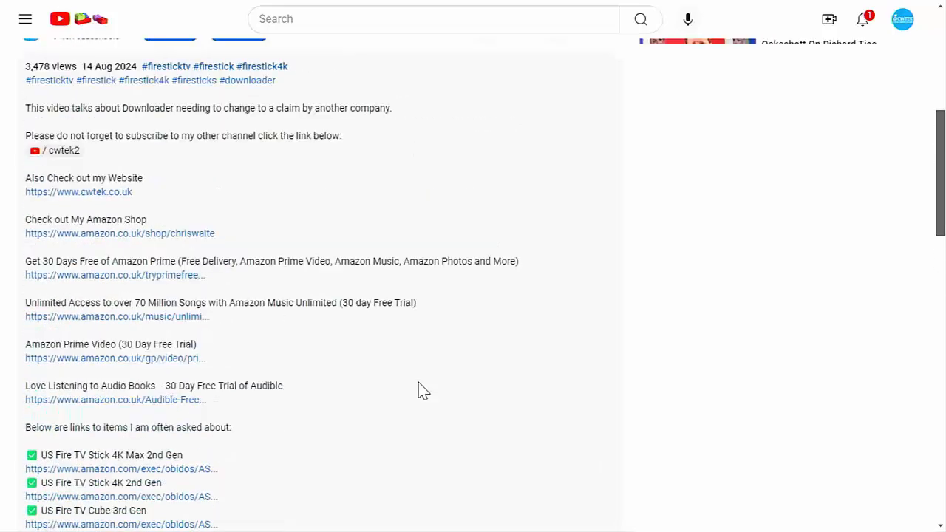
scroll("up", 3)
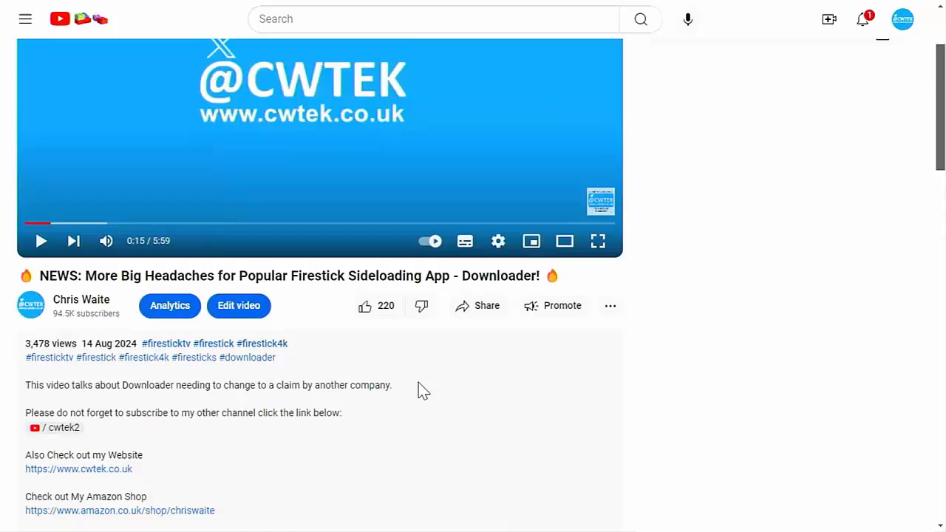
Step: Try a Super Thanks amount of £15.00, then dismiss it without paying
left_click(608, 304)
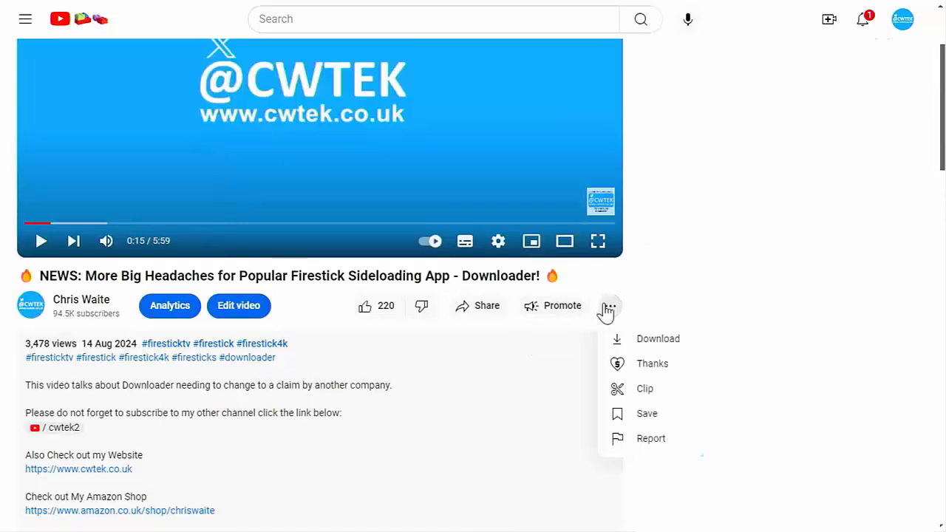
left_click(652, 364)
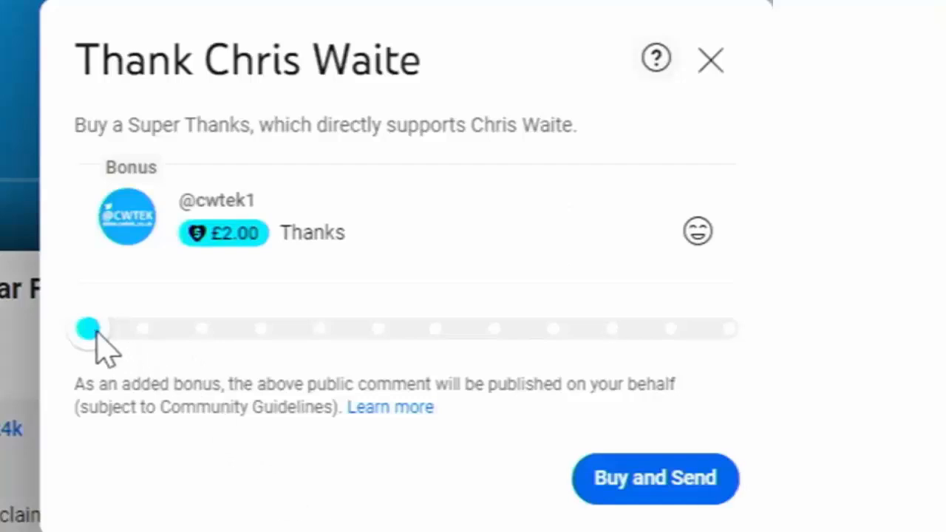
left_click_drag(88, 328, 263, 328)
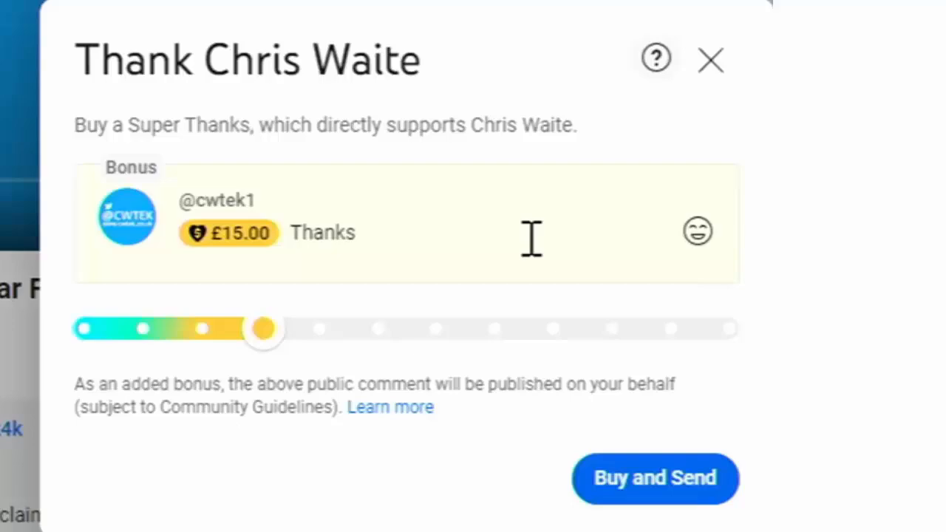
left_click(709, 59)
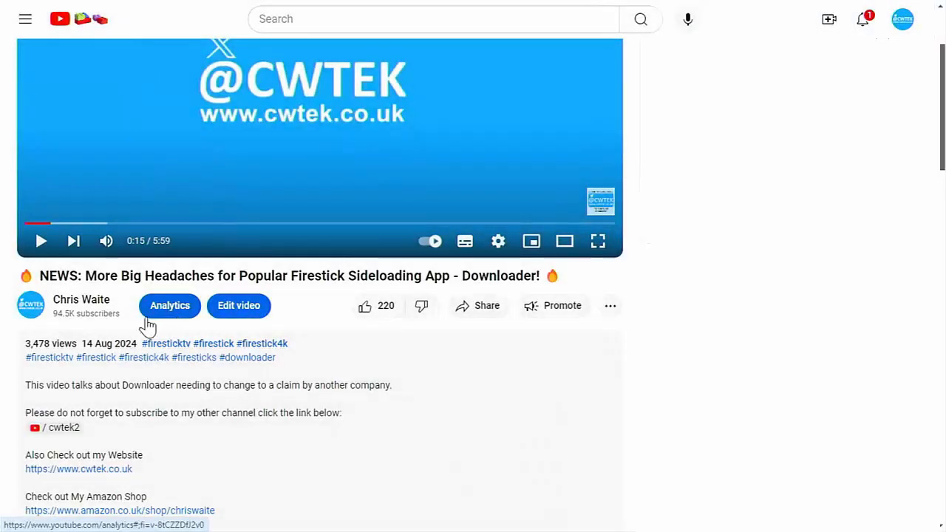
mouse_move(31, 304)
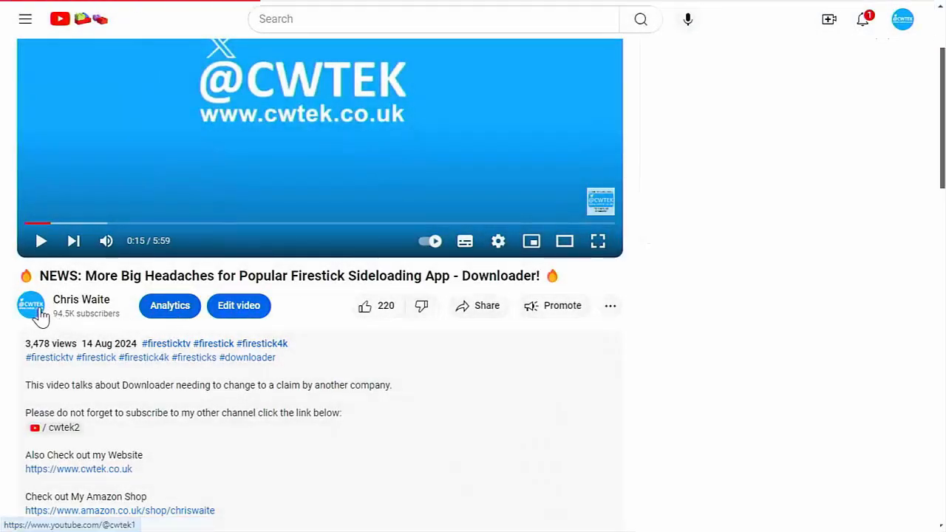
Step: Browse the CWTEK channel's videos, playlists and Shorts, then bring up the video's share options
left_click(31, 305)
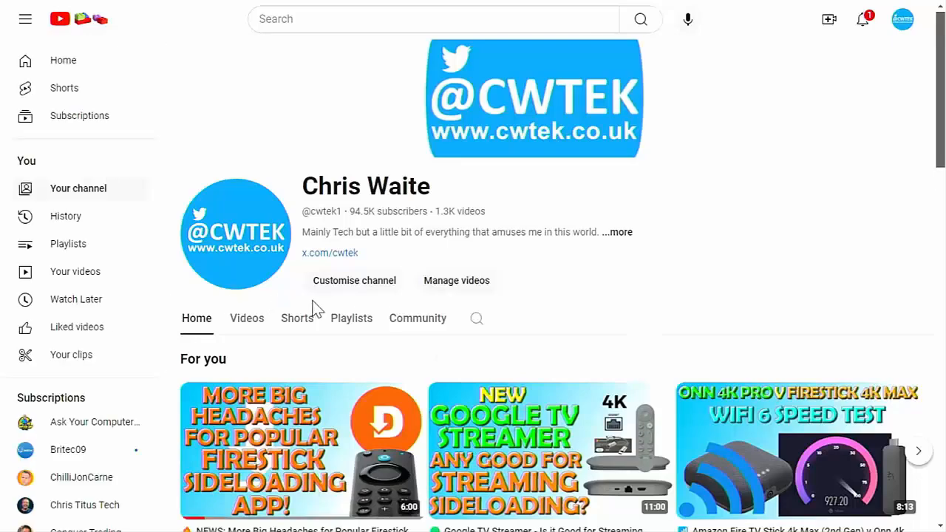
scroll("down", 3)
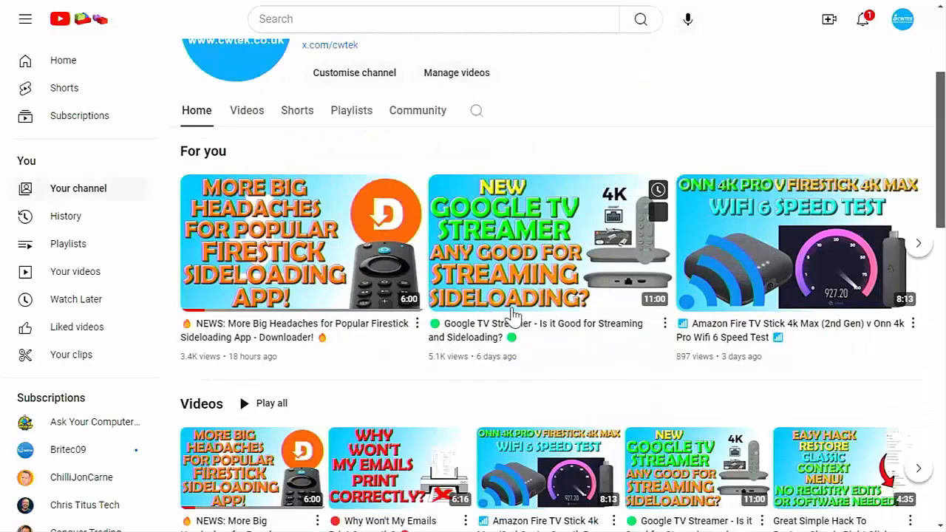
scroll("down", 3)
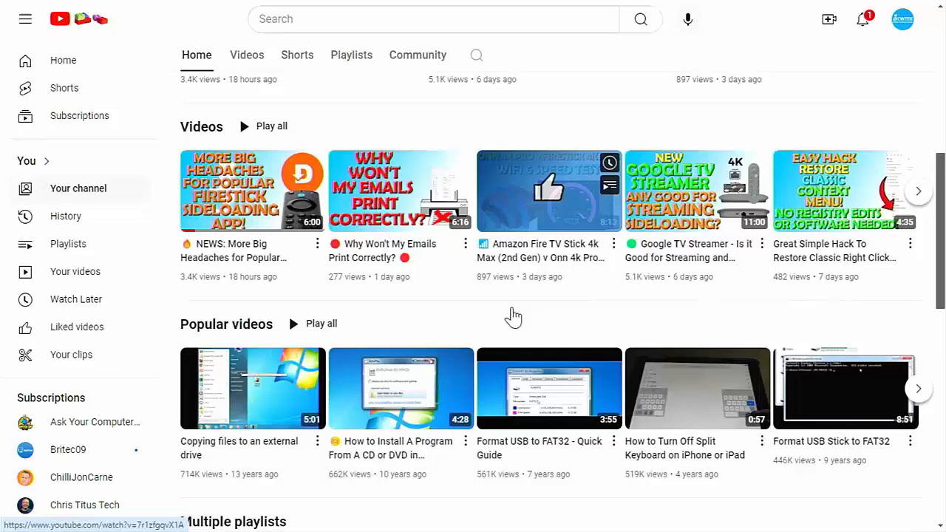
scroll("down", 3)
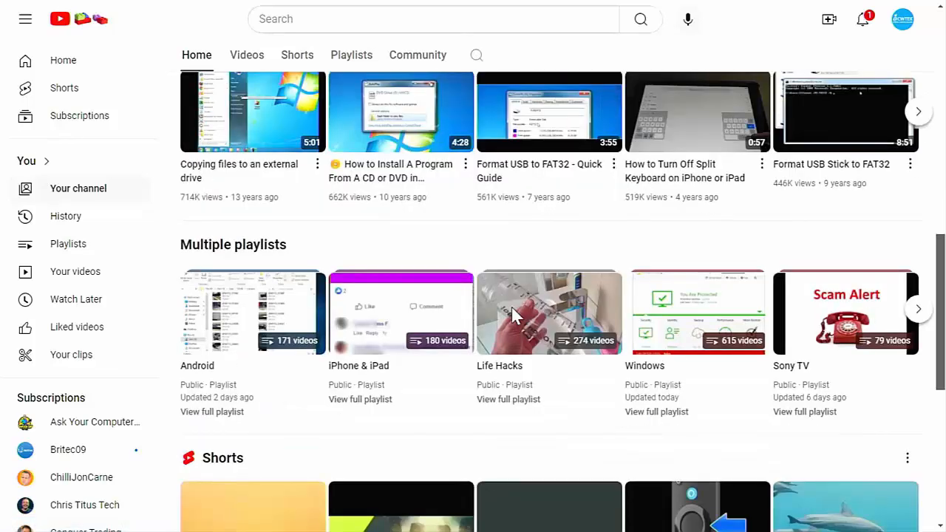
scroll("down", 3)
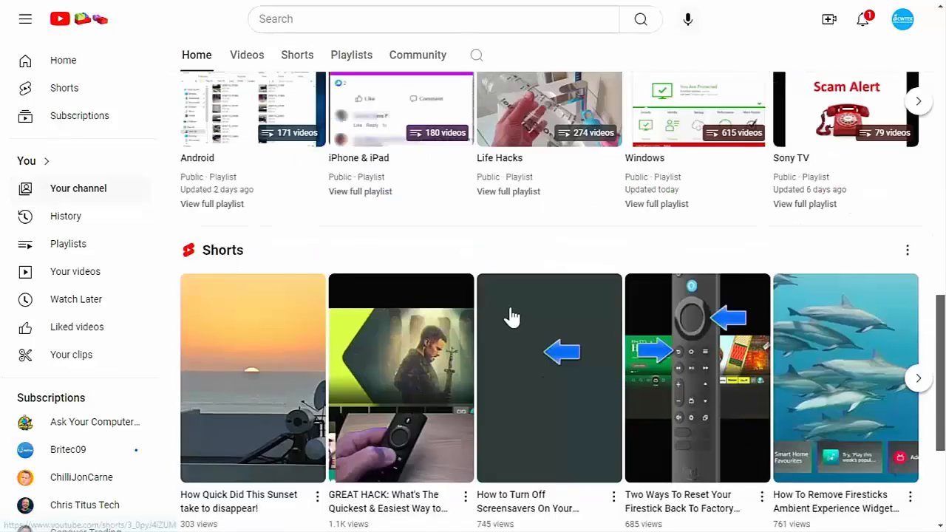
scroll("down", 3)
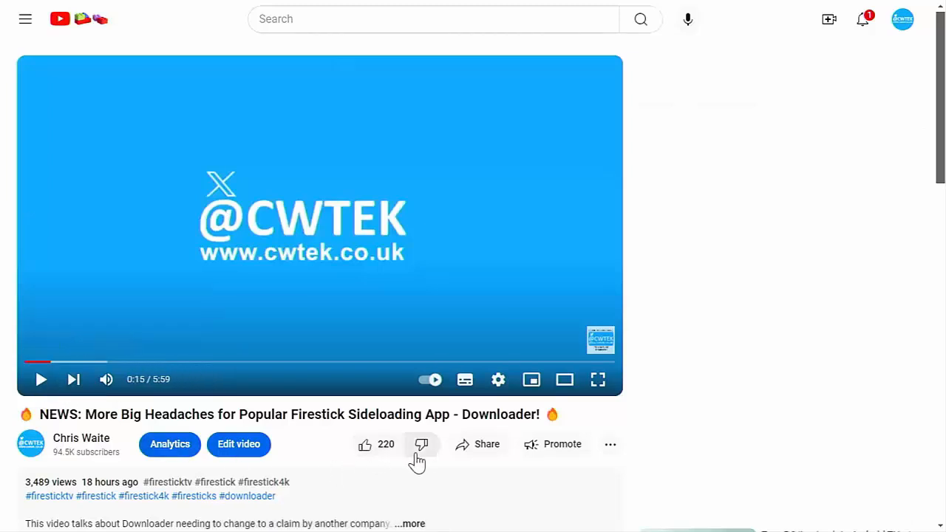
left_click(486, 443)
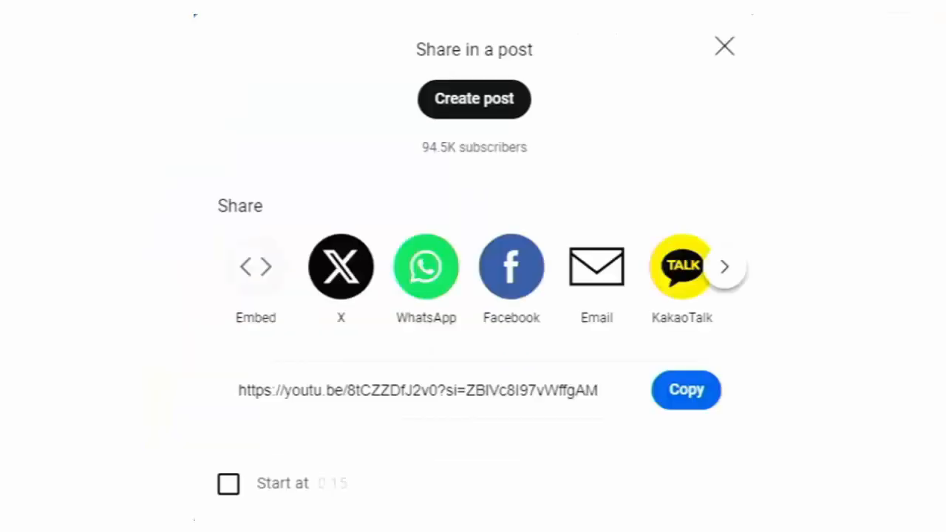